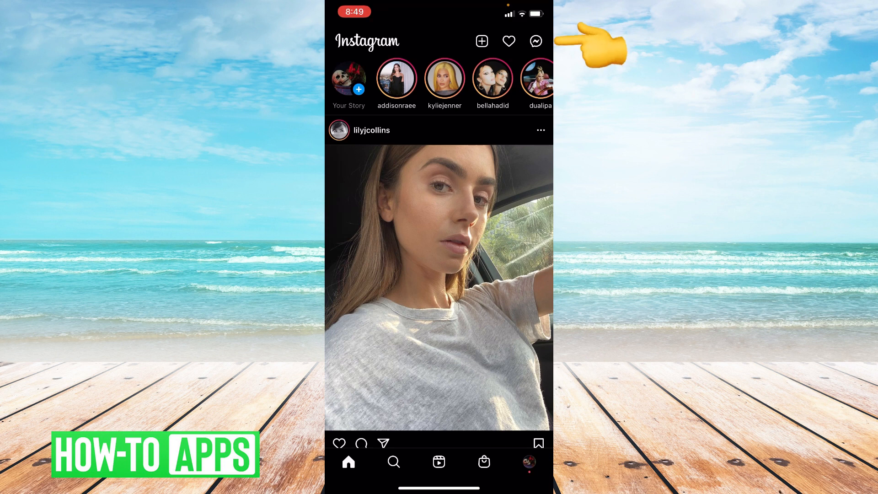
Open Direct messages from the Messenger icon on the home feed.
{"action": "left_click", "coordinate": [535, 41]}
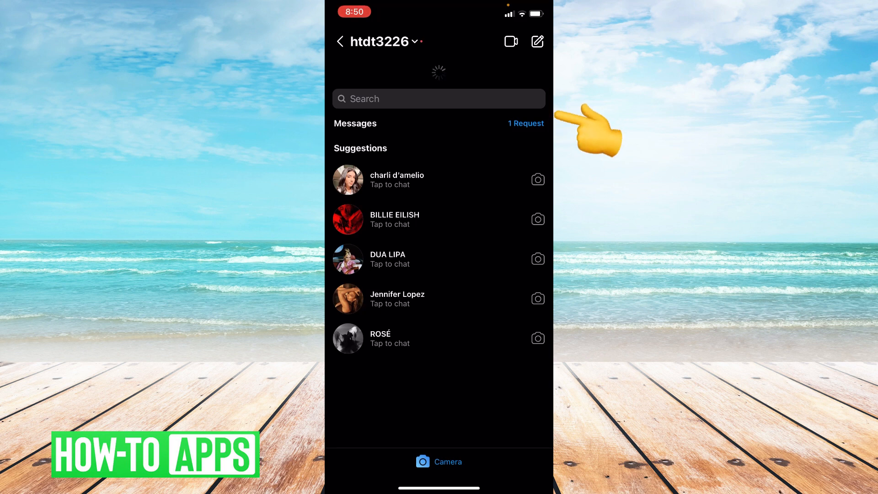
{"action": "mouse_move", "coordinate": [589, 129]}
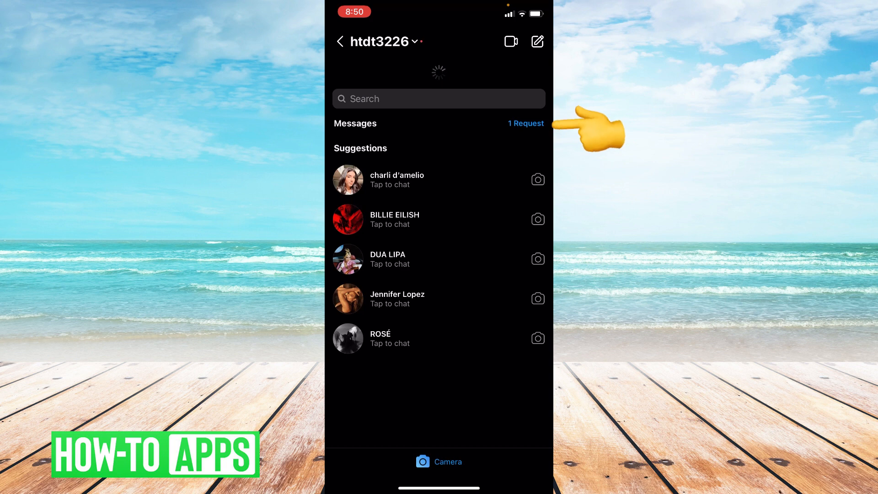
Open the '1 Request' list beside Messages.
{"action": "left_click", "coordinate": [525, 123]}
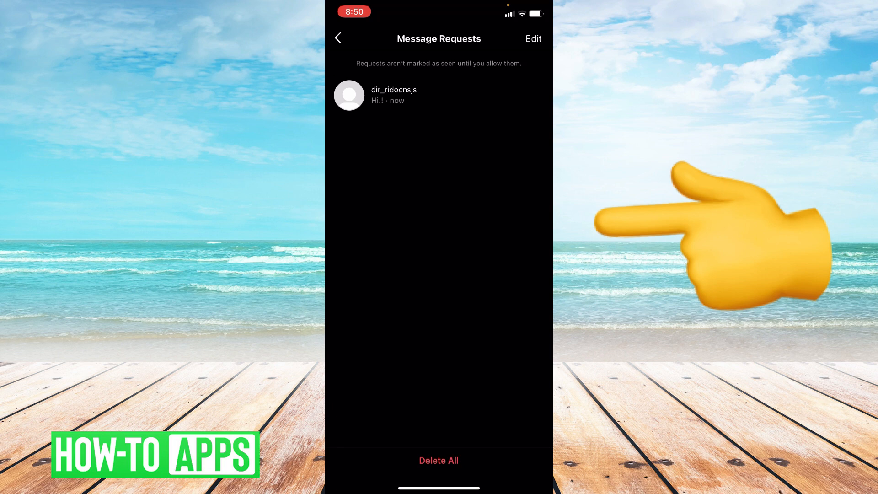
Open the dir_ridocnsjs request and accept it.
{"action": "left_click", "coordinate": [392, 96]}
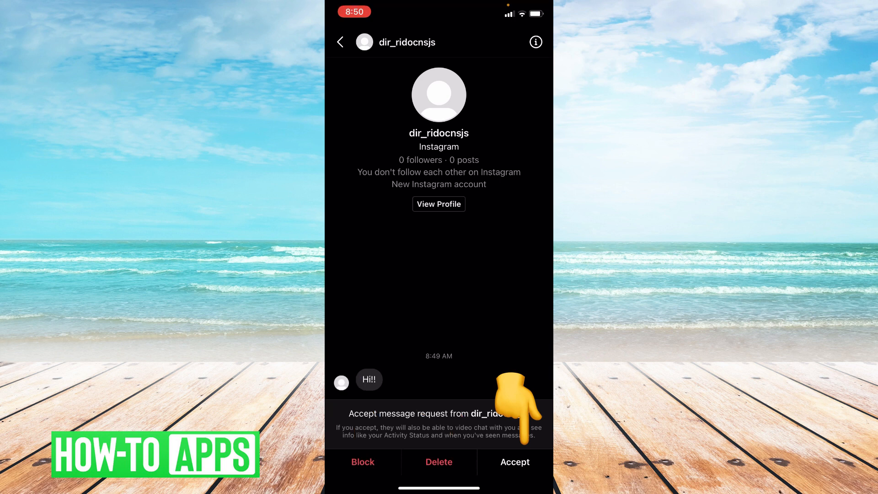
{"action": "left_click", "coordinate": [514, 462]}
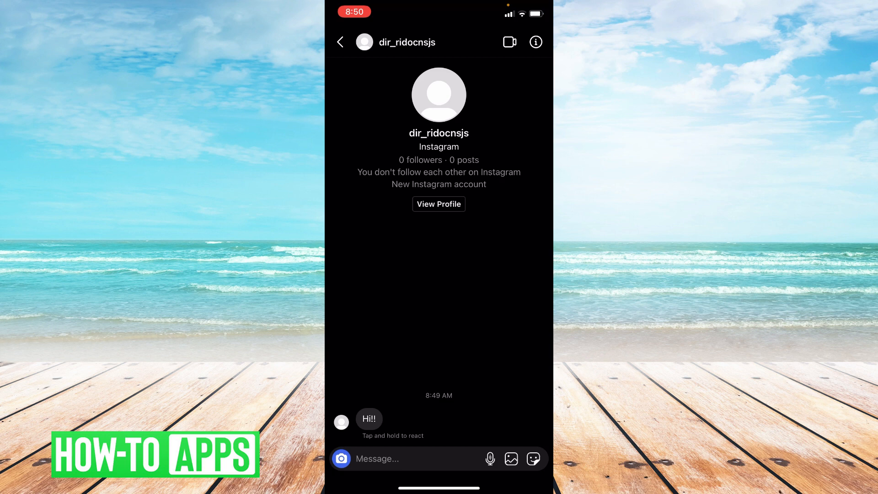